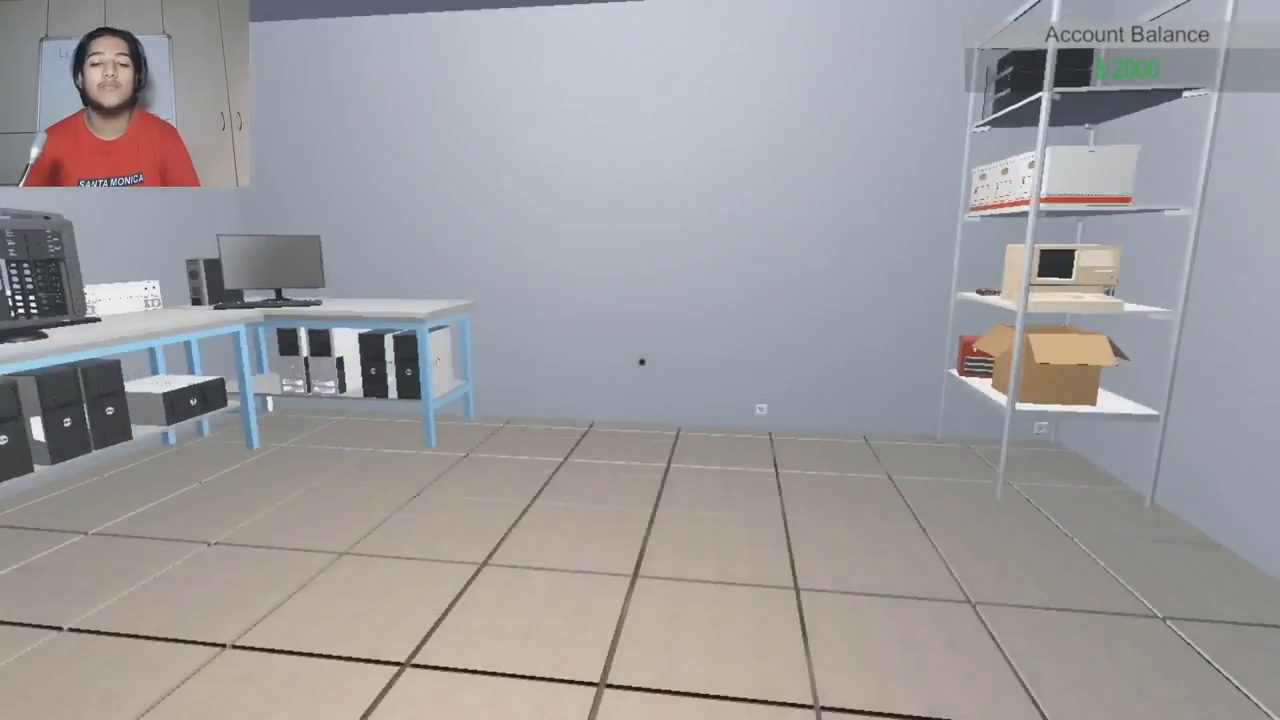
pyautogui.moveTo(640, 360)
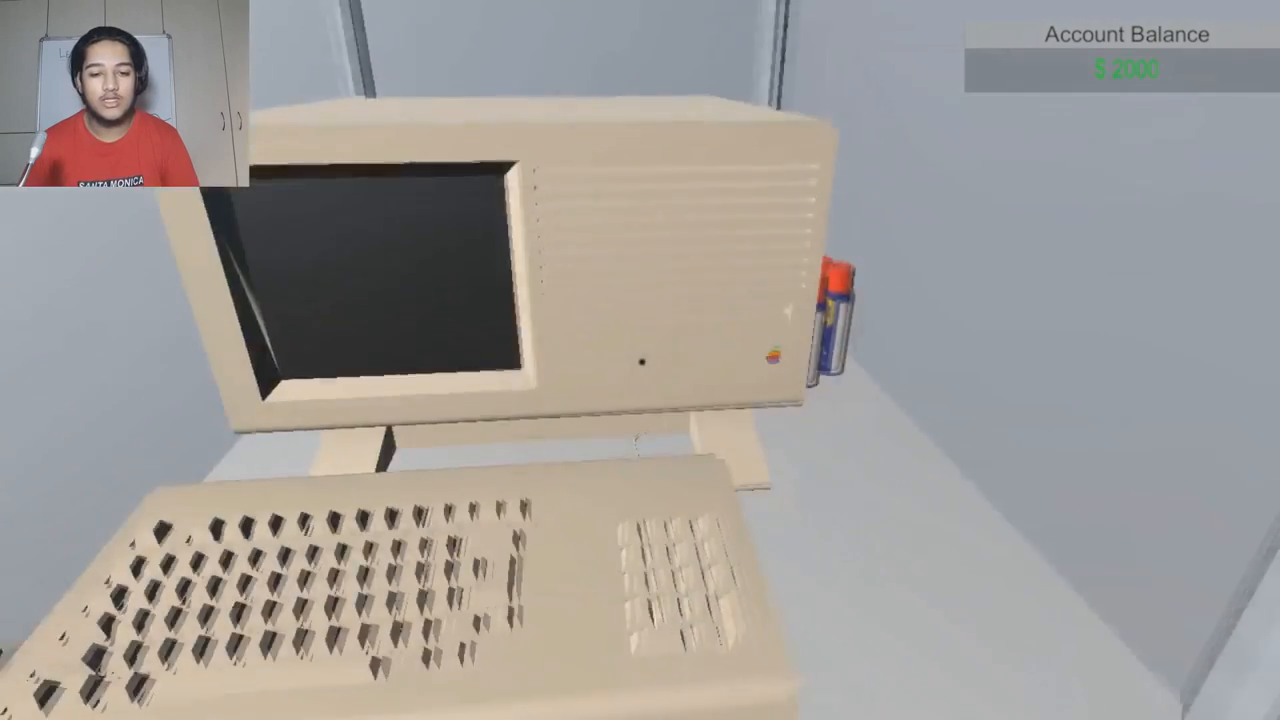
pyautogui.moveTo(640, 360)
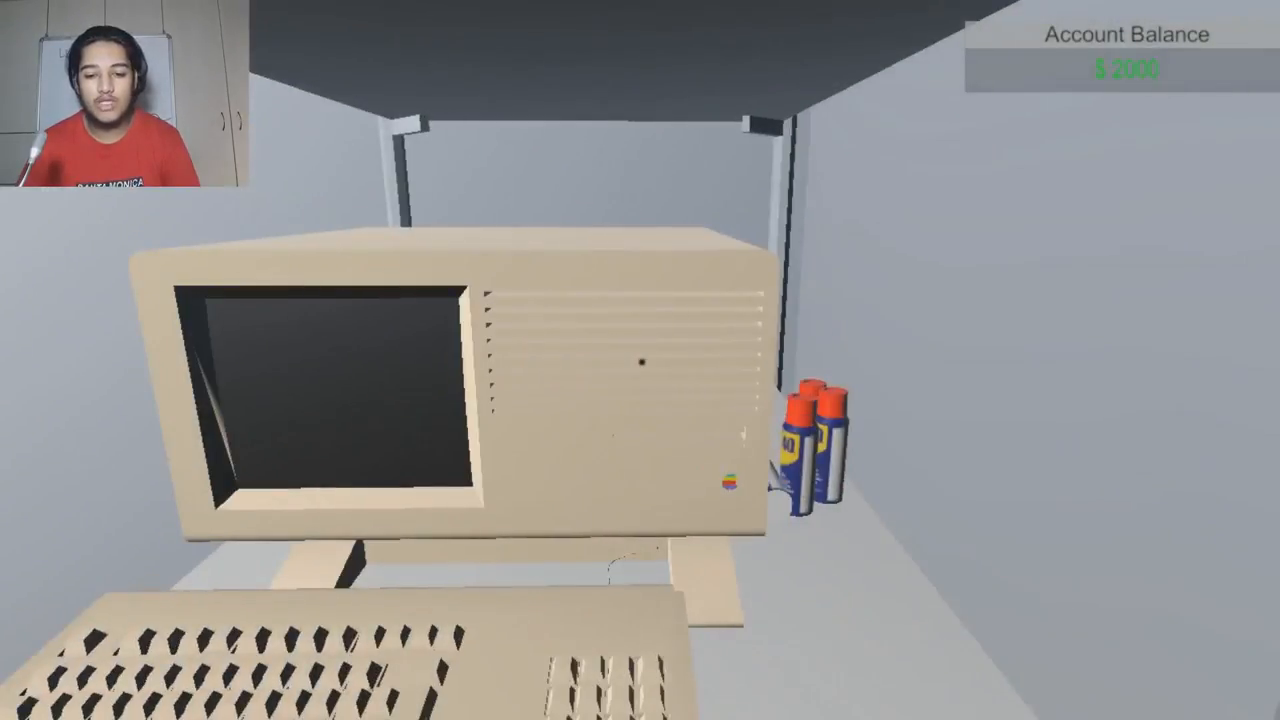
pyautogui.moveTo(640, 360)
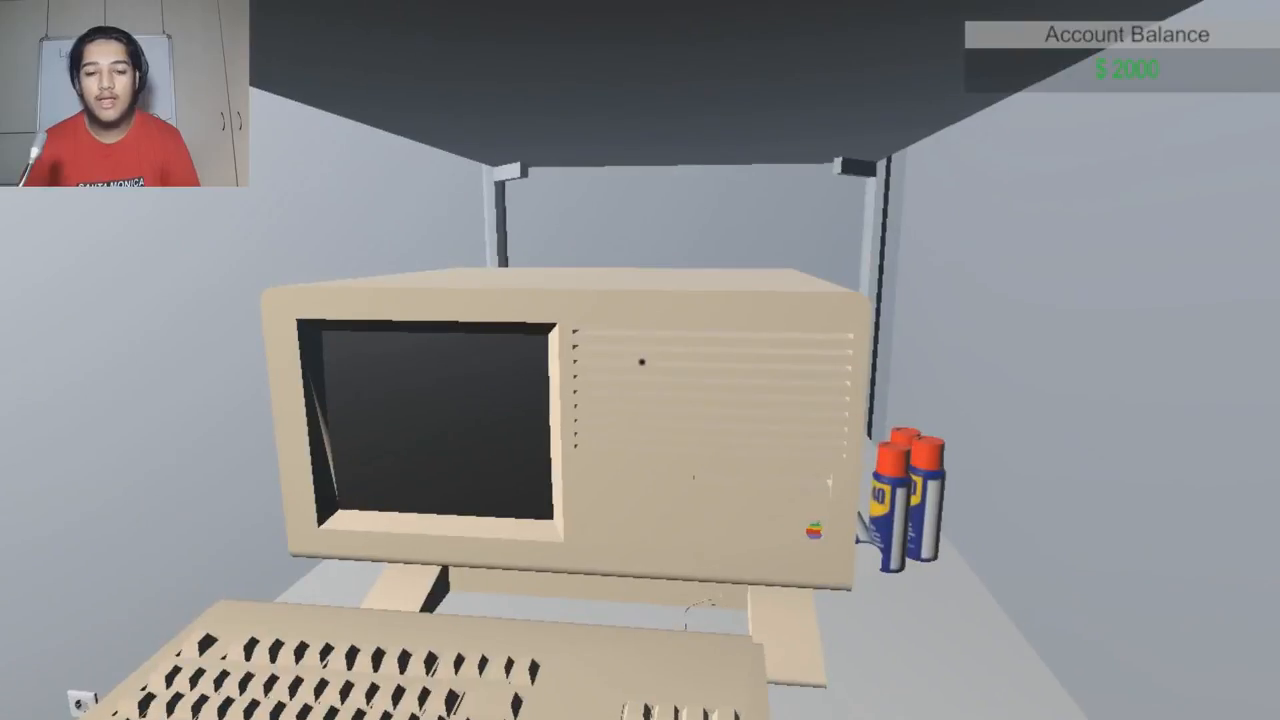
pyautogui.moveTo(640, 360)
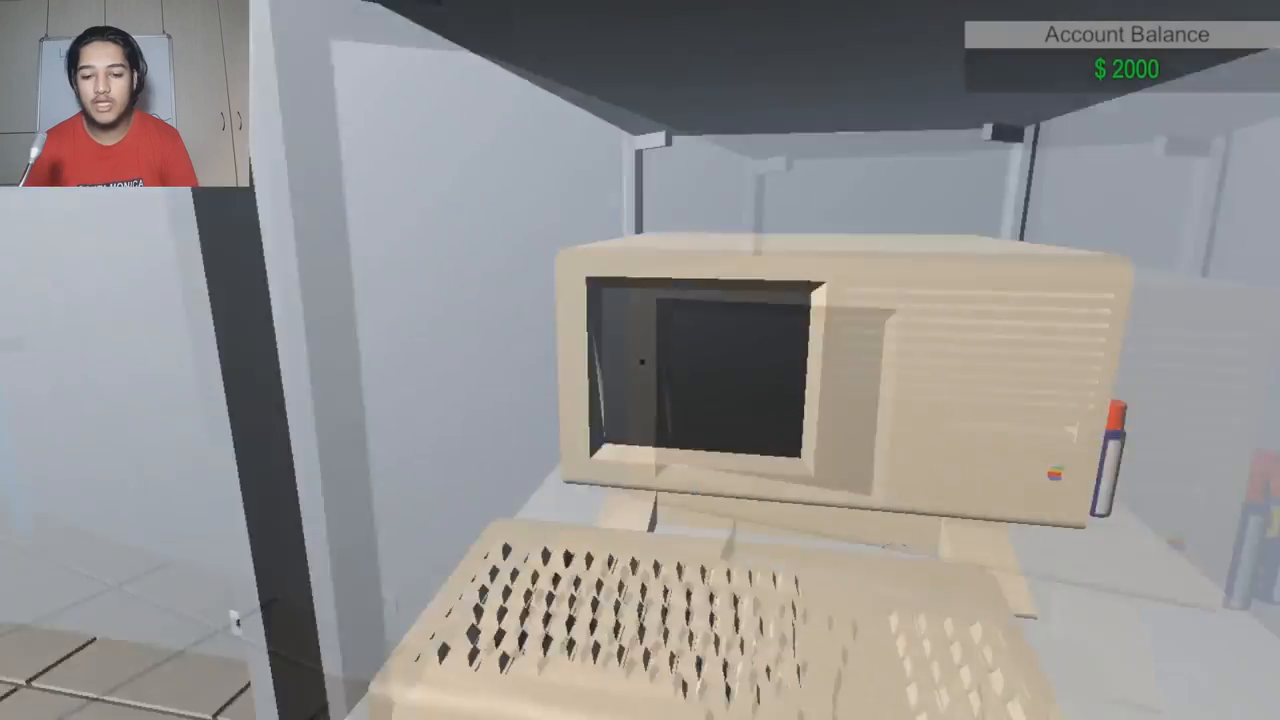
pyautogui.moveTo(640, 360)
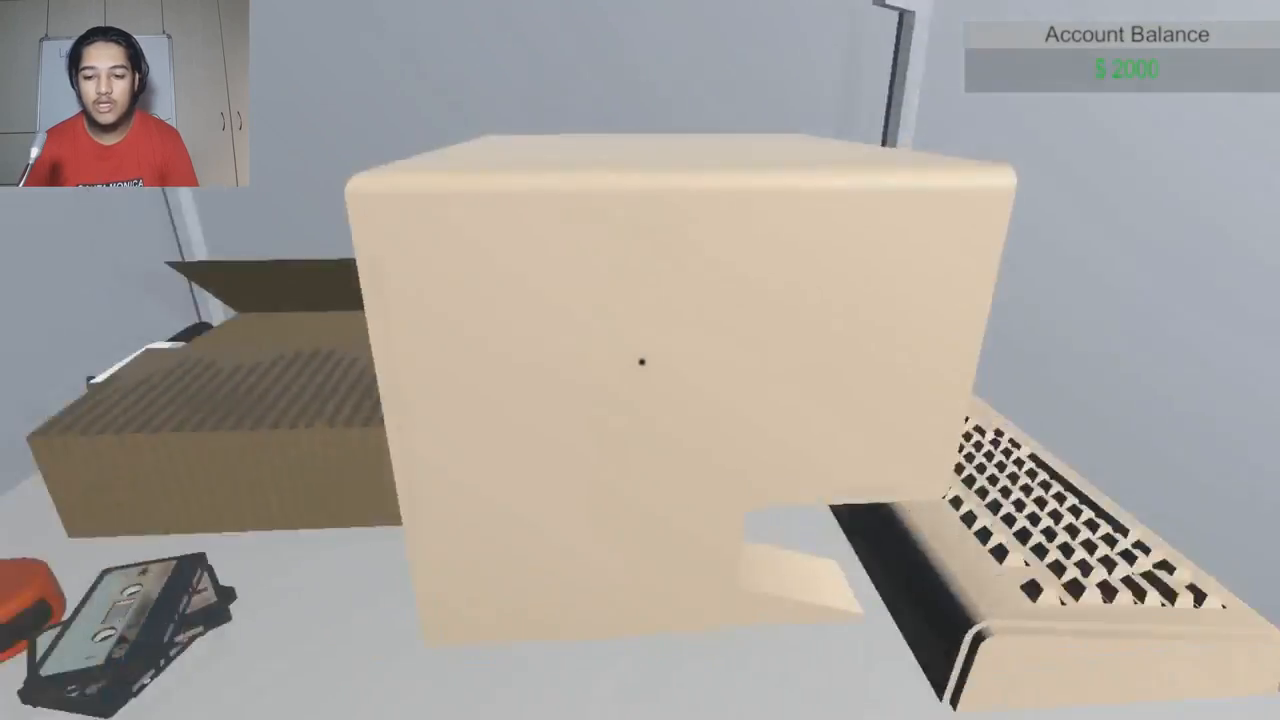
pyautogui.moveTo(640, 360)
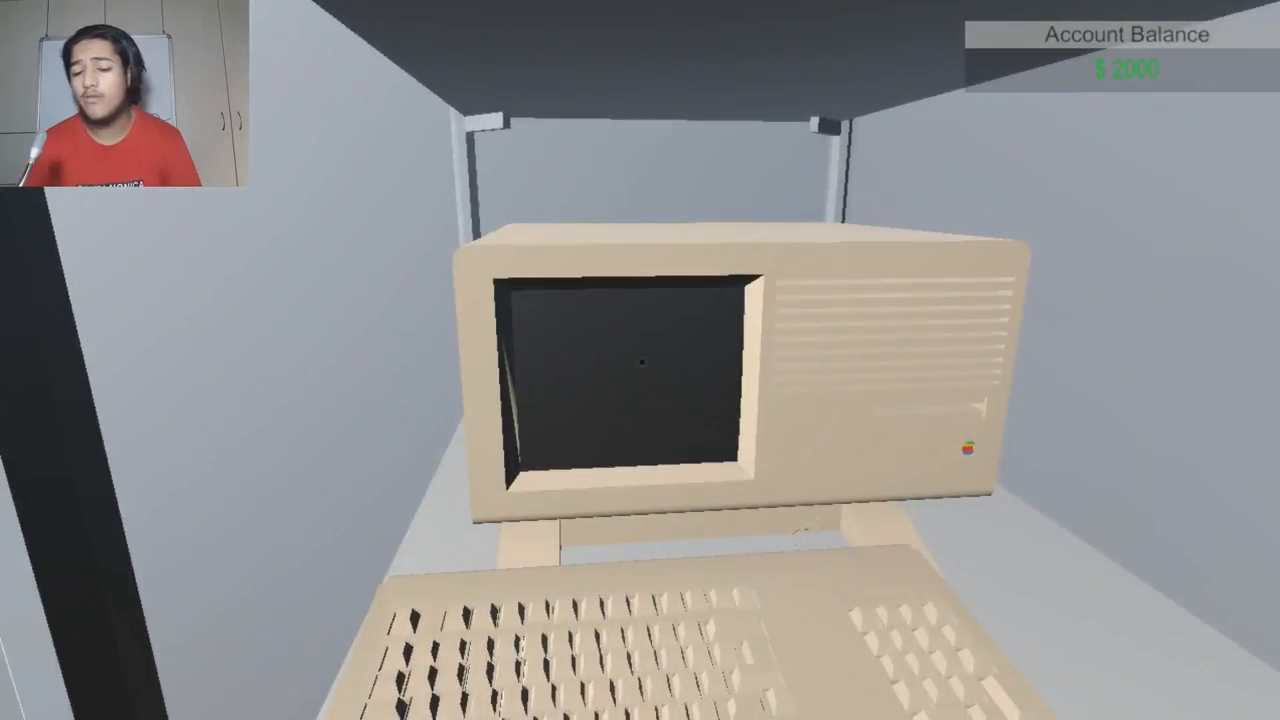
pyautogui.moveTo(640, 360)
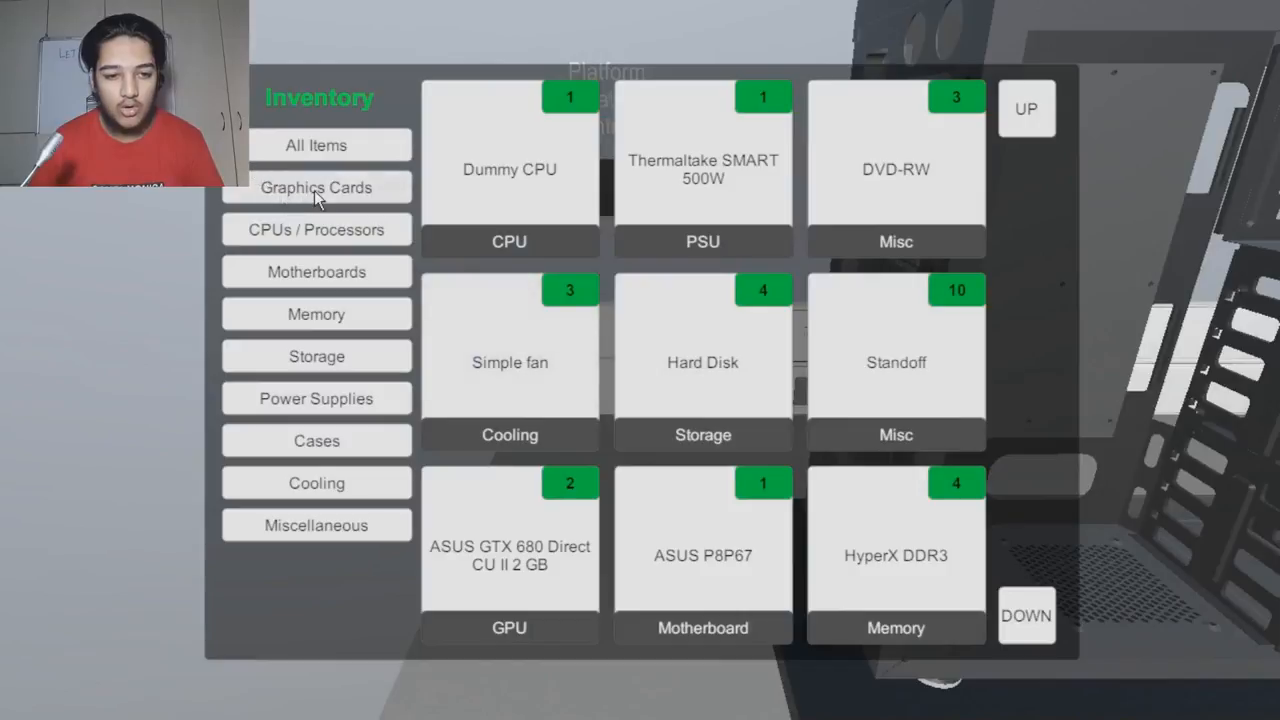
# Browse inventory categories such as Storage and Cooling, then close the Inventory.
pyautogui.click(316, 313)
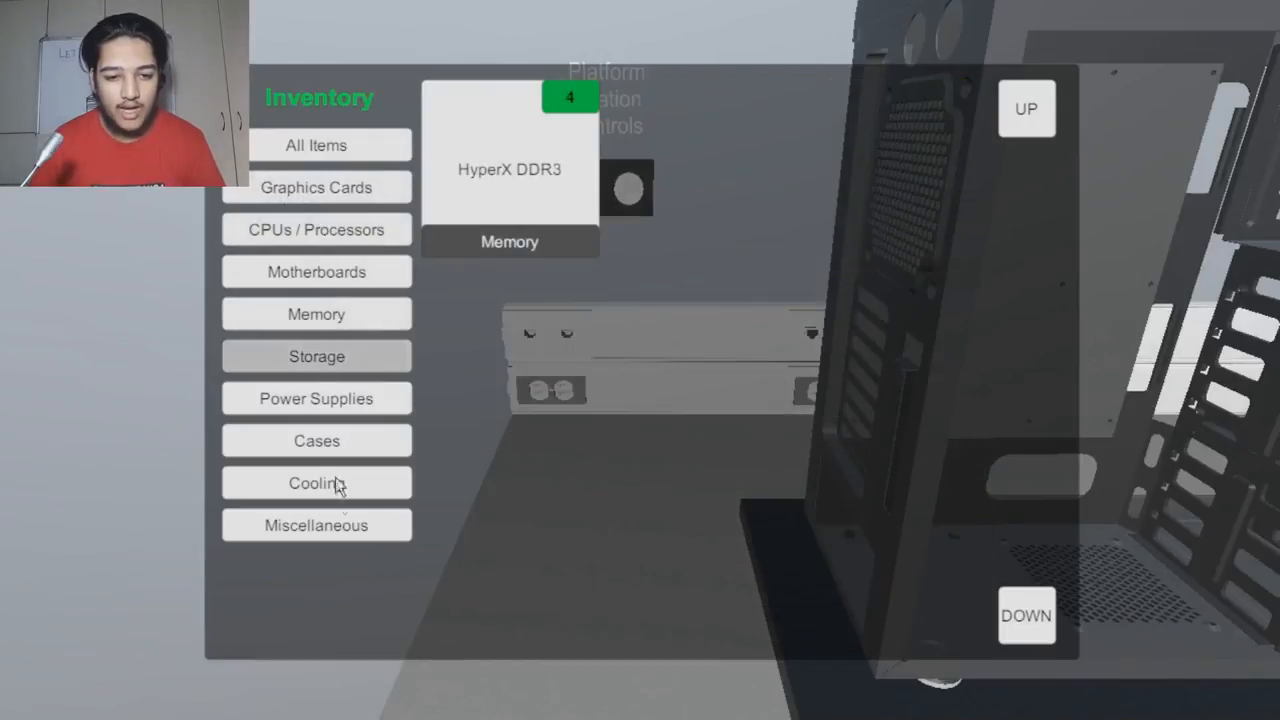
pyautogui.click(316, 483)
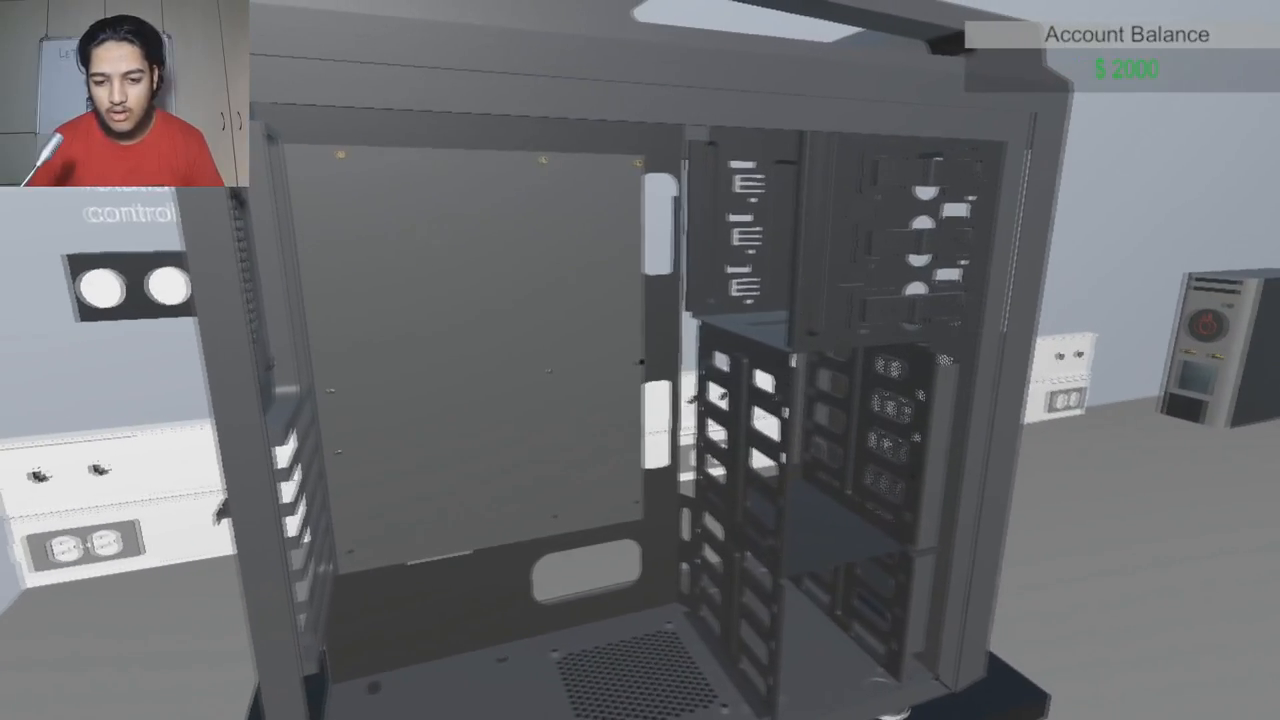
pyautogui.moveTo(640, 360)
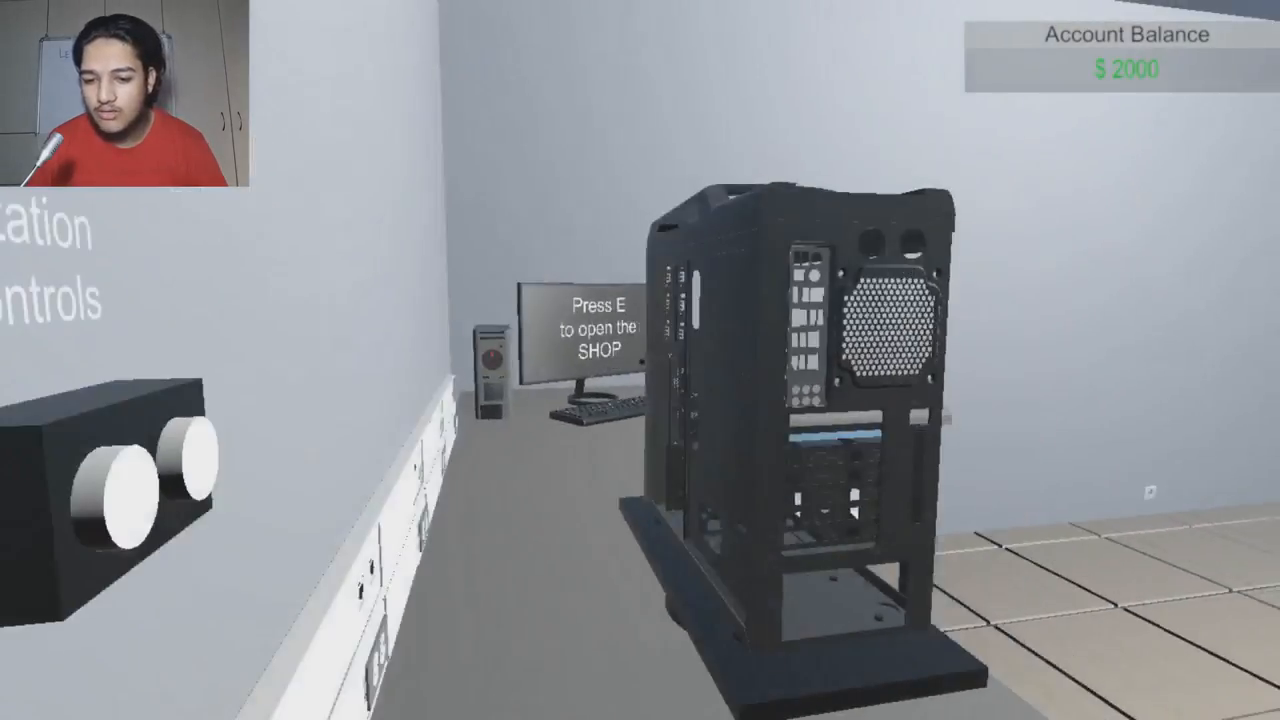
pyautogui.moveTo(640, 360)
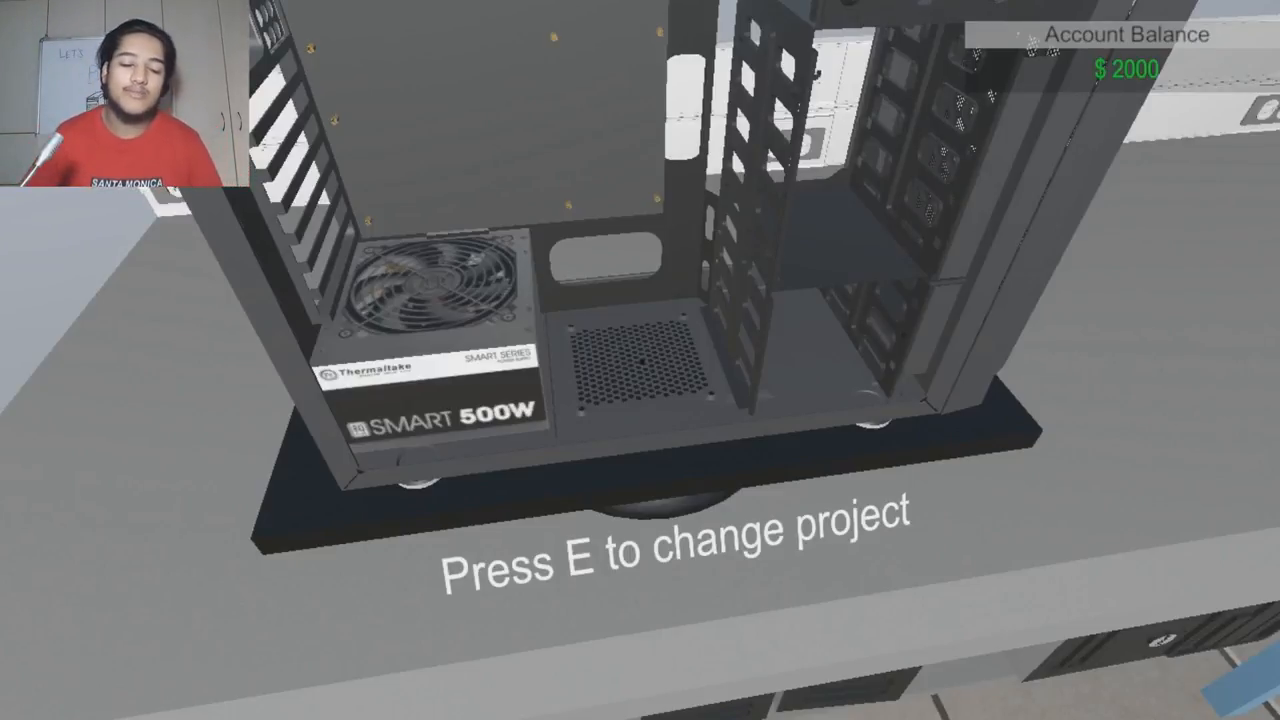
pyautogui.moveTo(640, 360)
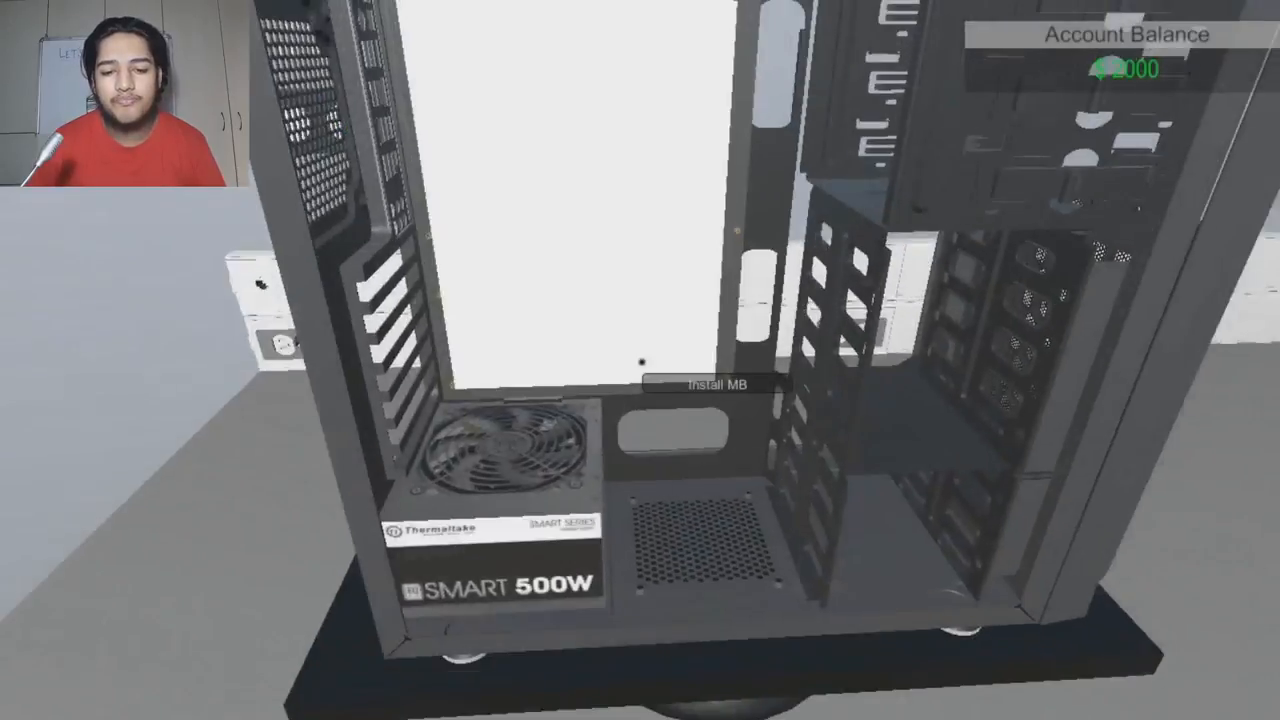
# Fit the motherboard onto the case's motherboard tray beside the power supply.
pyautogui.click(716, 386)
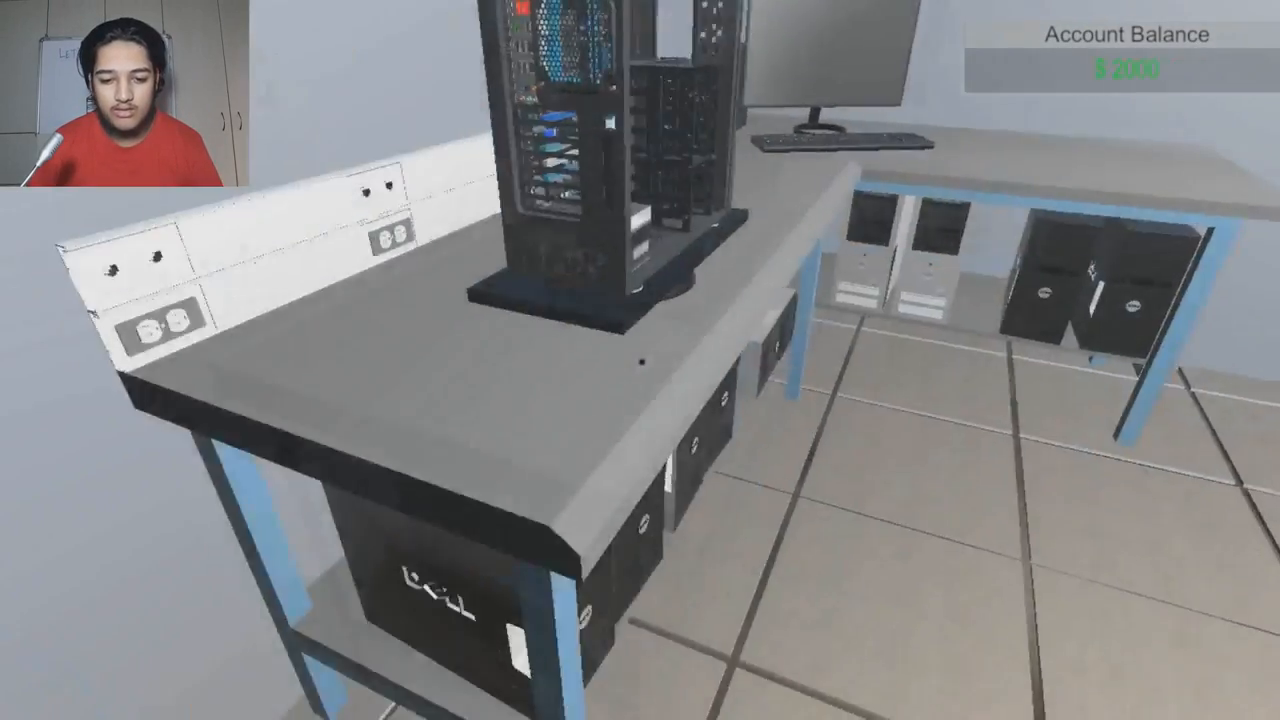
pyautogui.moveTo(640, 360)
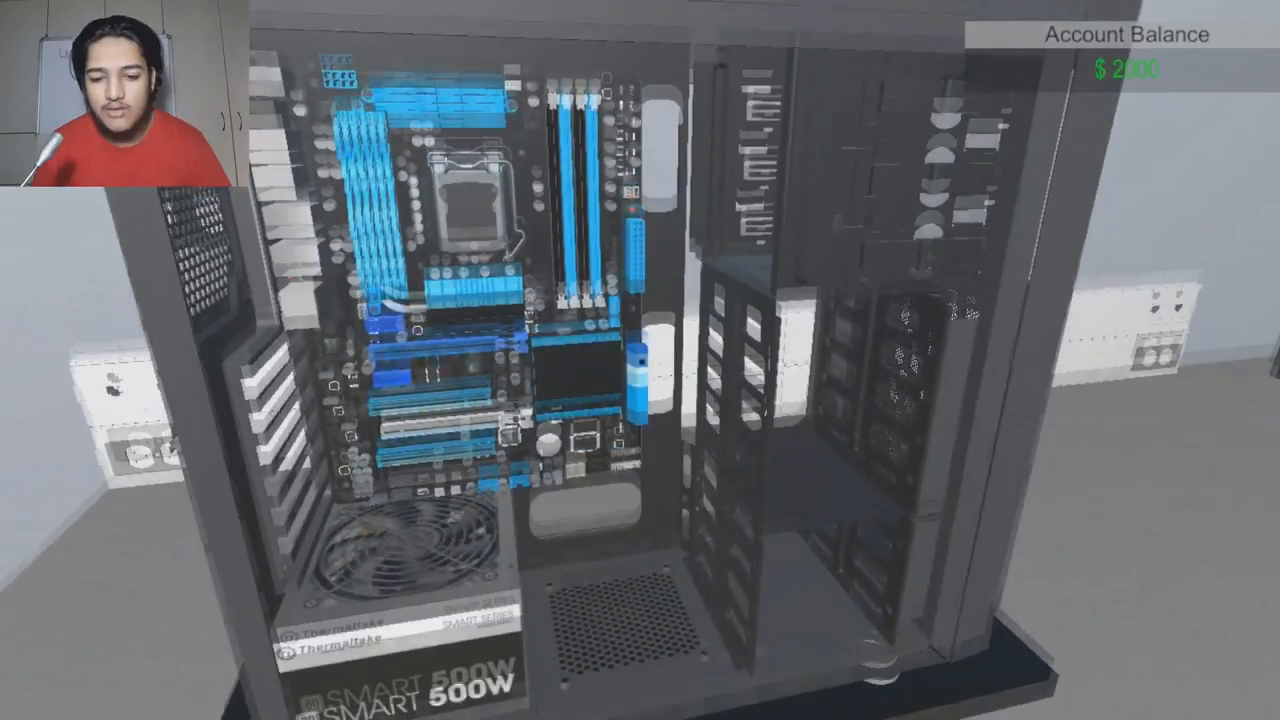
pyautogui.moveTo(640, 360)
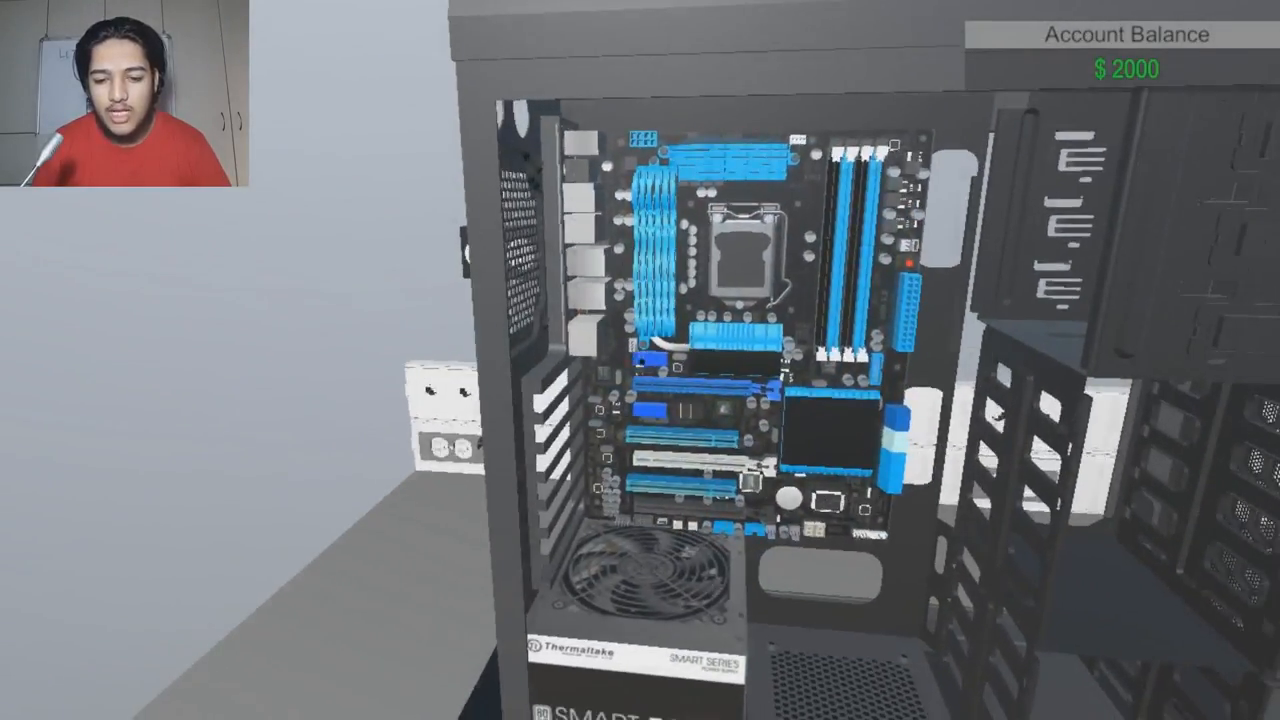
pyautogui.moveTo(640, 360)
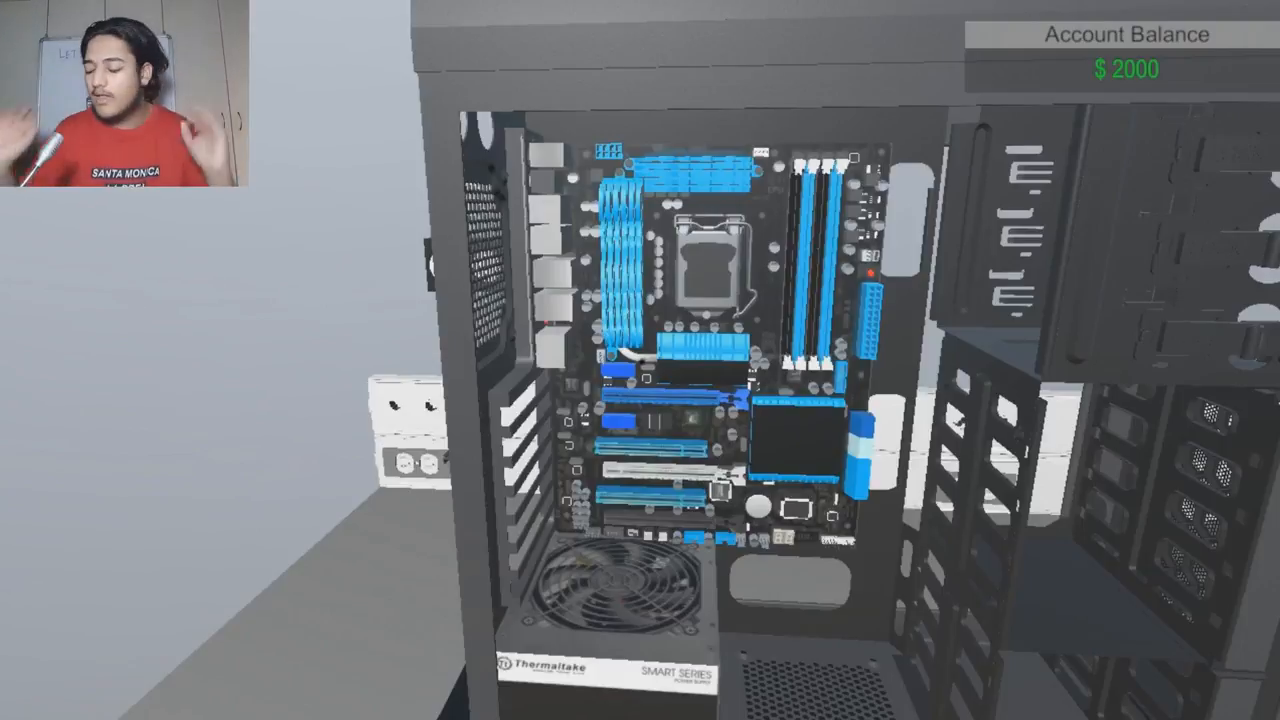
pyautogui.moveTo(640, 360)
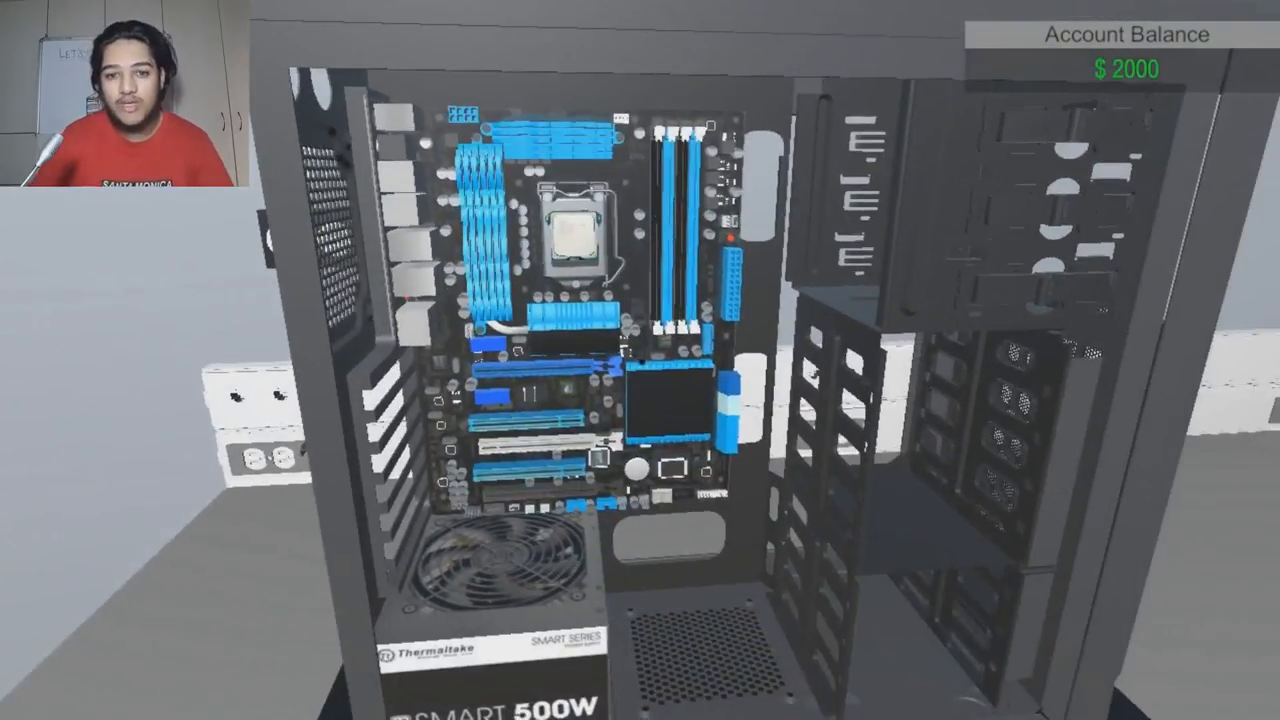
pyautogui.moveTo(640, 360)
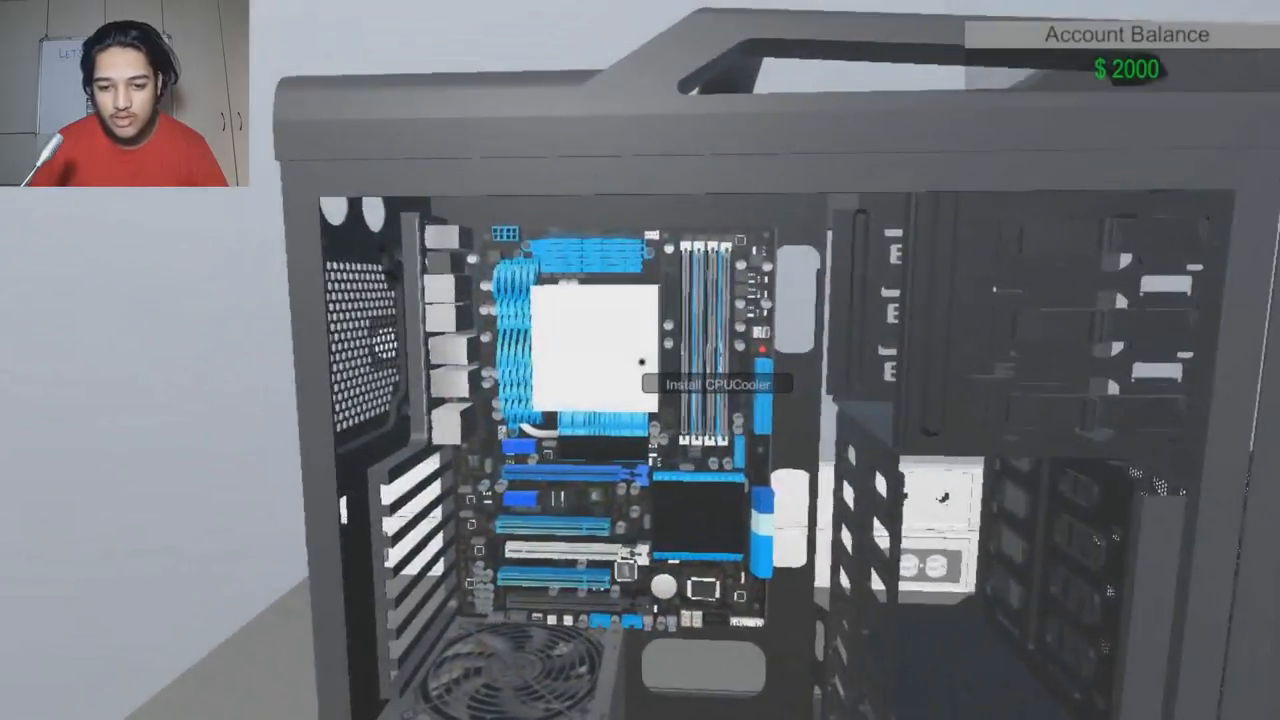
# Install the CPU cooler over the processor socket.
pyautogui.click(712, 384)
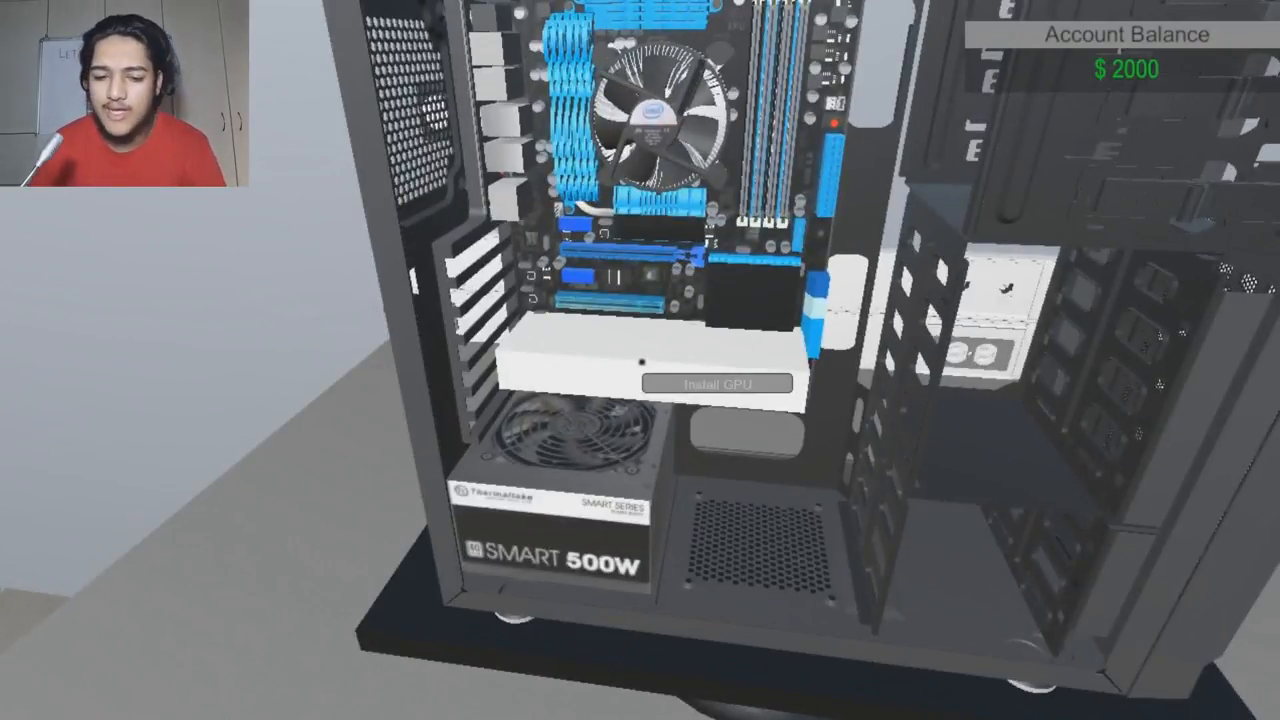
# Place a graphics card into the motherboard's PCIe expansion slot.
pyautogui.click(719, 384)
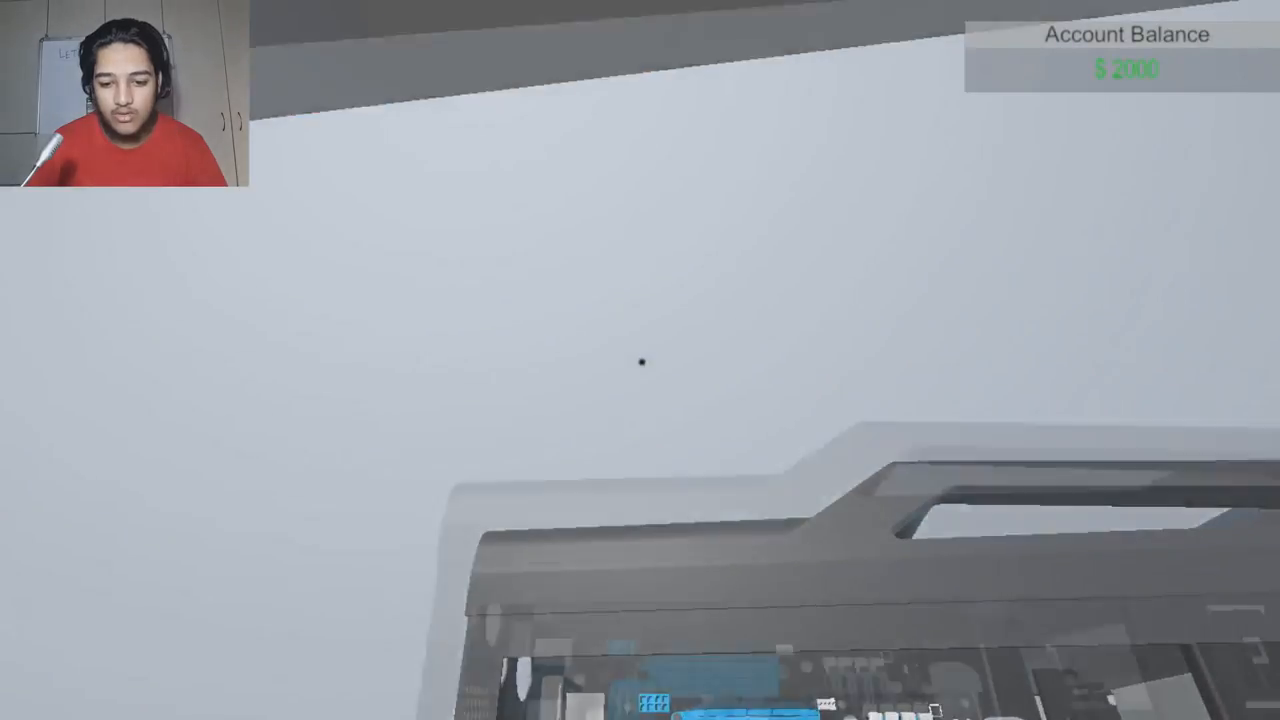
pyautogui.moveTo(640, 360)
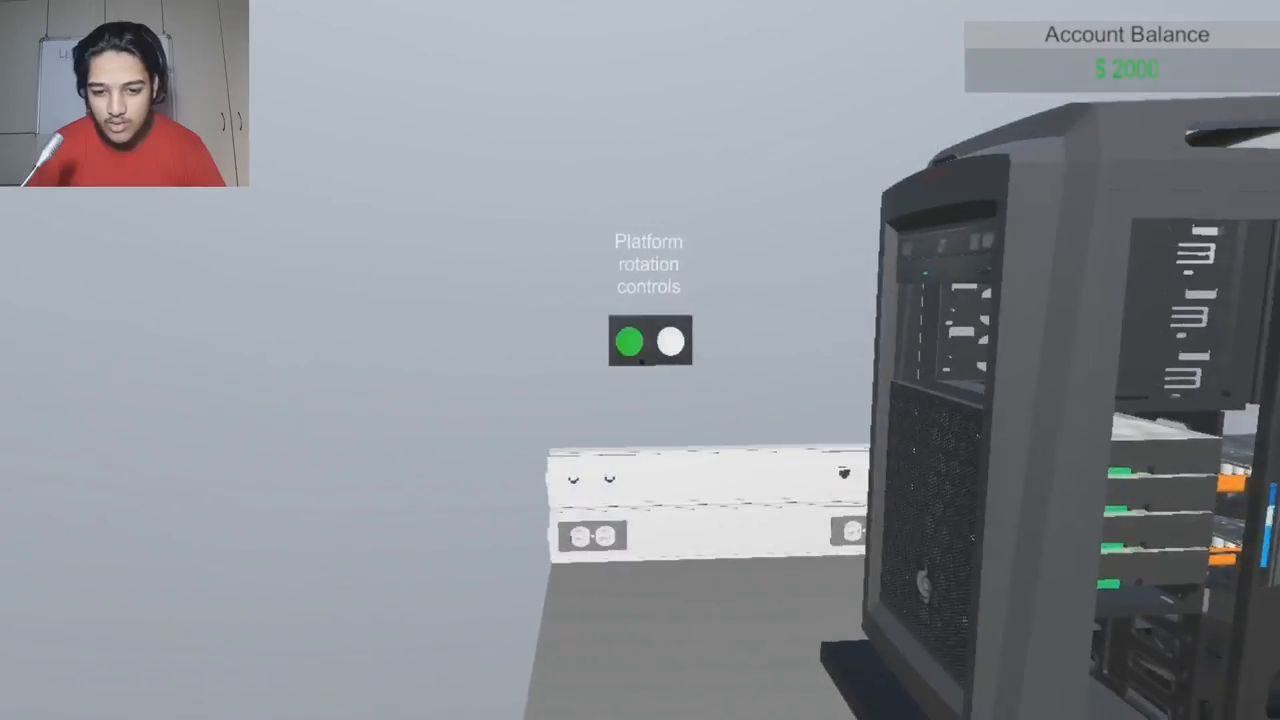
# Spin the case around on the workbench platform using the rotation controls.
pyautogui.click(670, 343)
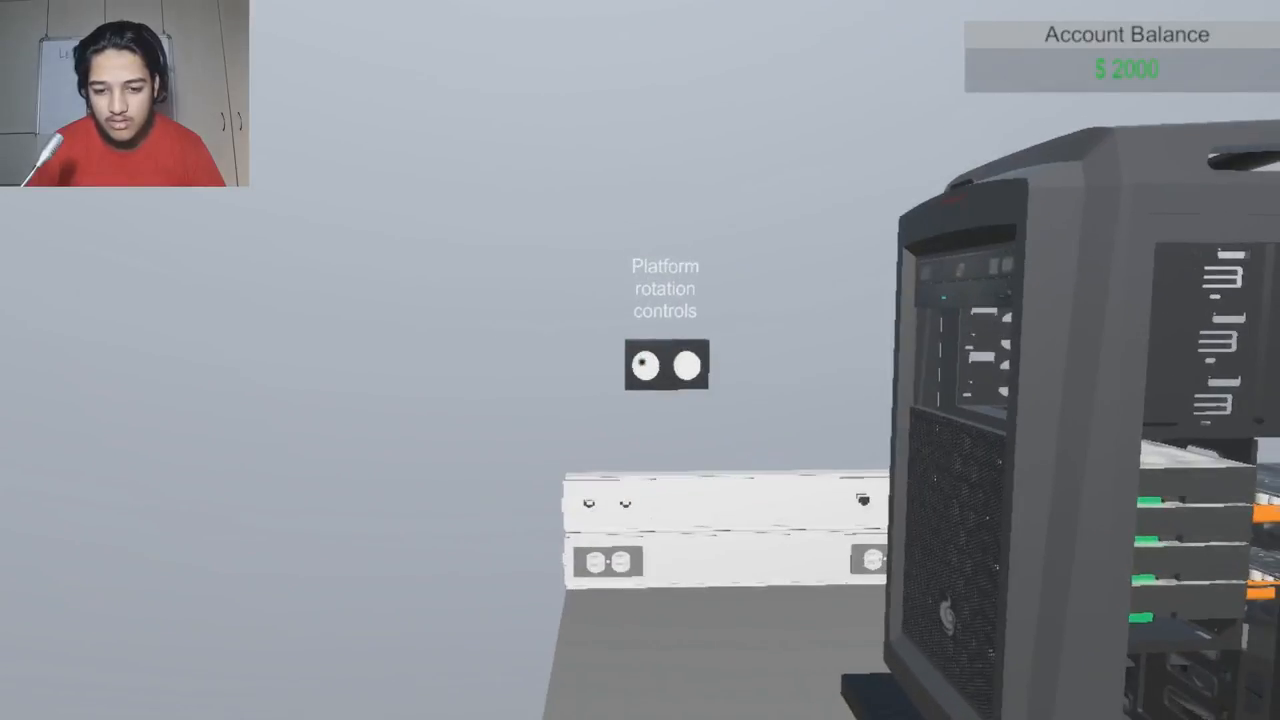
pyautogui.click(642, 365)
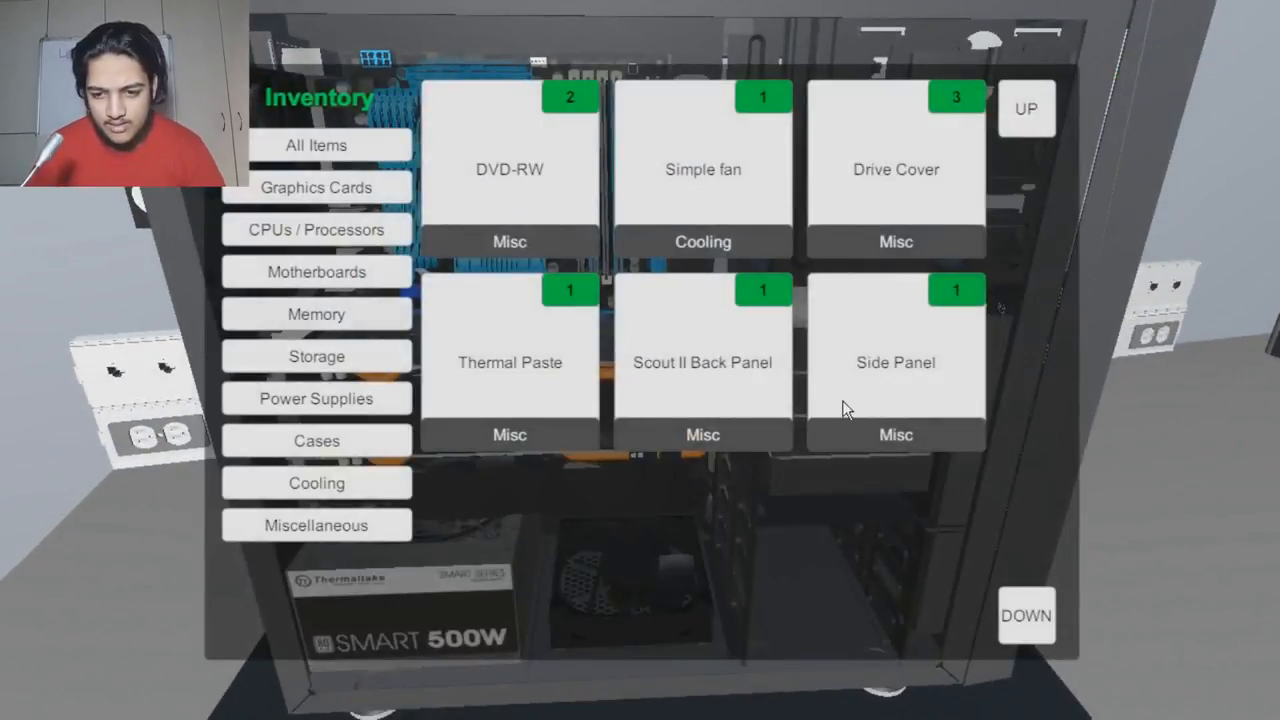
pyautogui.moveTo(820, 378)
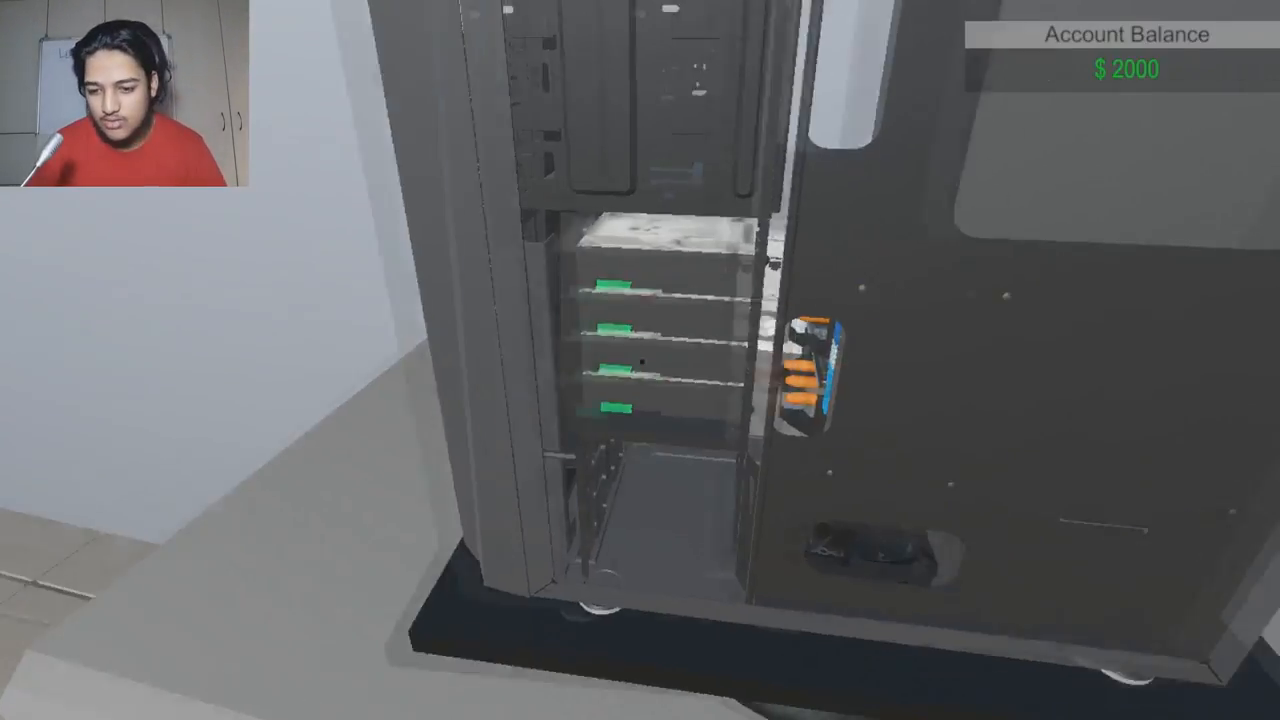
pyautogui.moveTo(640, 360)
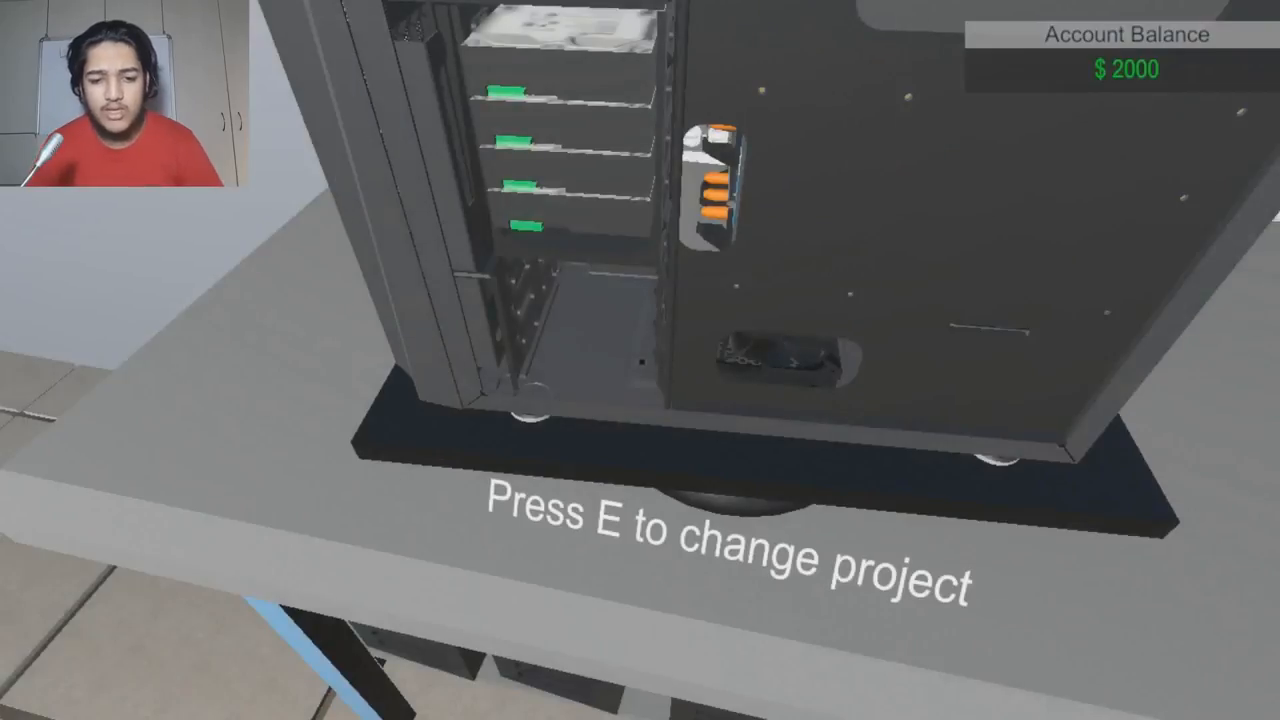
# Open the Inventory (E) listing the DVD-RW drives, fan, drive covers and panels.
pyautogui.press('e')
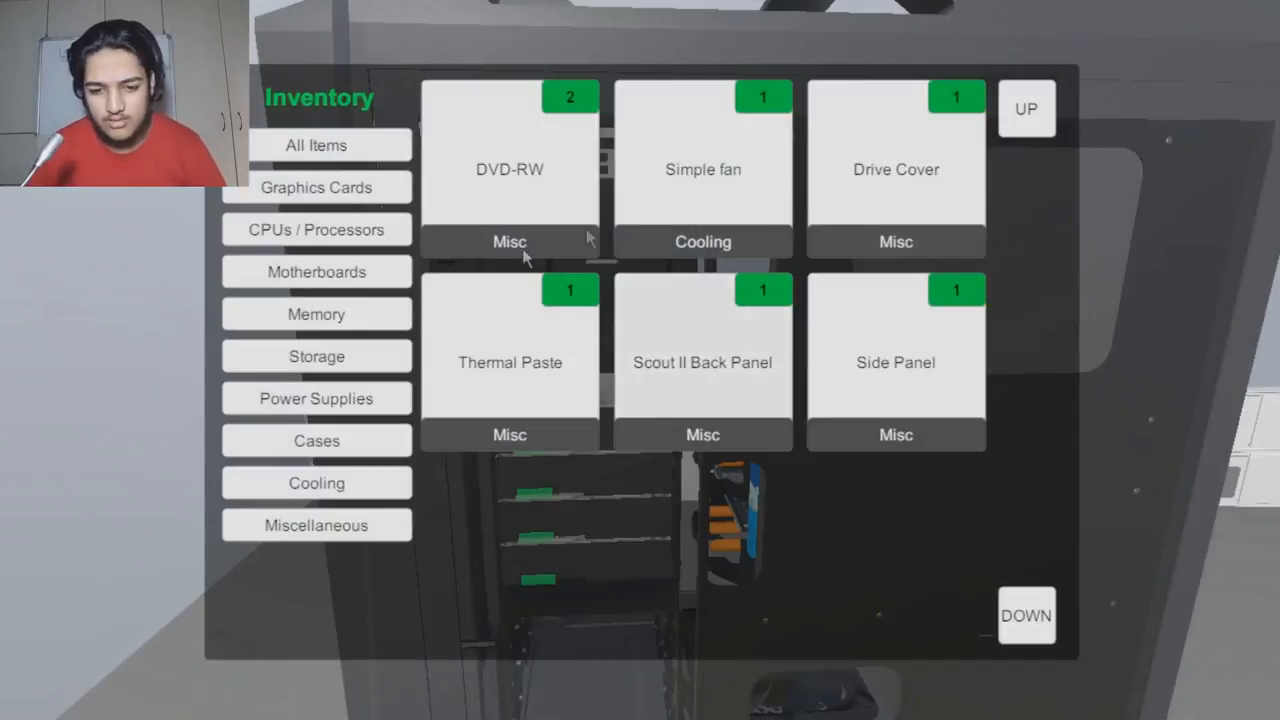
# Rotate the case to its open side, showing the motherboard, cooler and two GPUs.
pyautogui.click(702, 345)
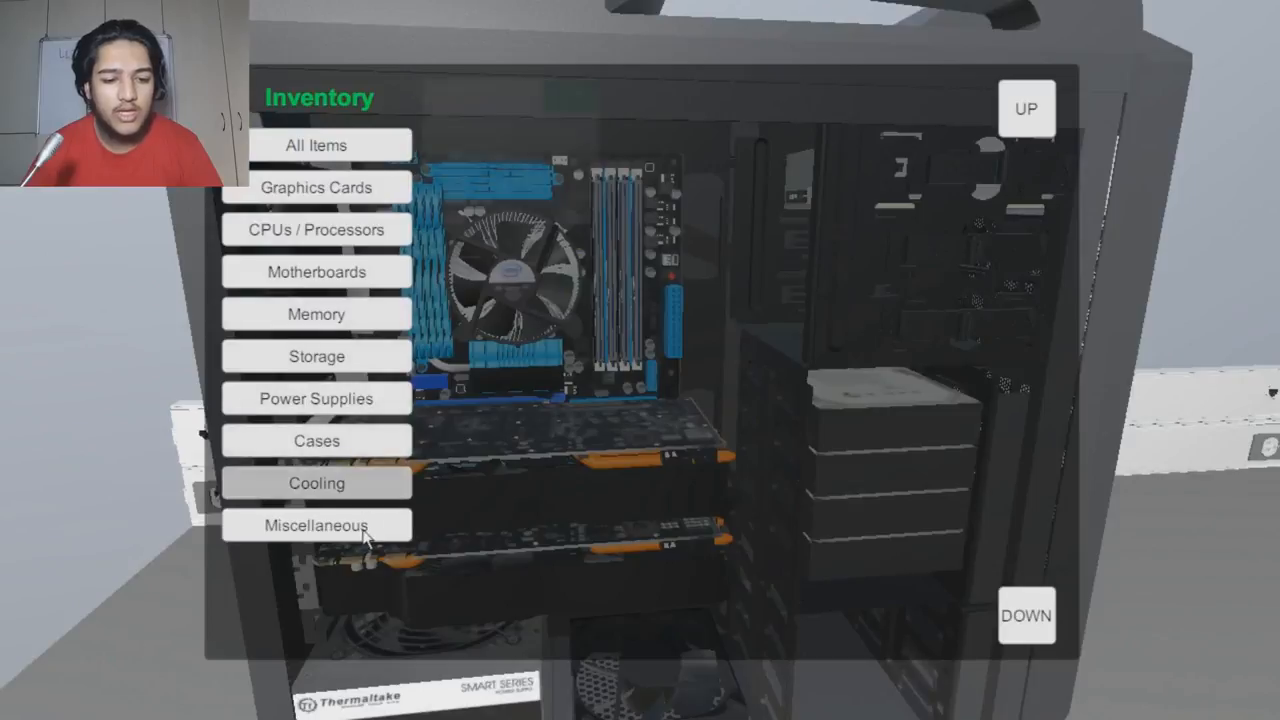
# Select the Simple fan from the Cooling category for installation.
pyautogui.click(317, 483)
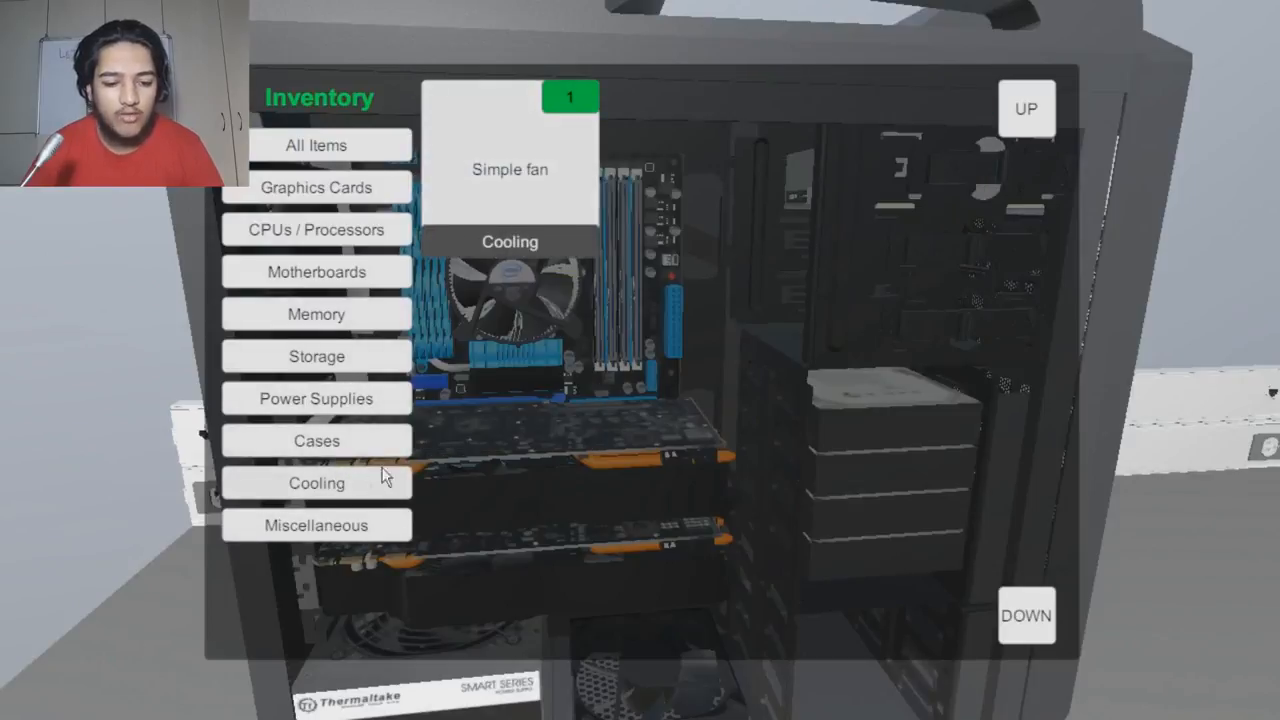
pyautogui.click(316, 525)
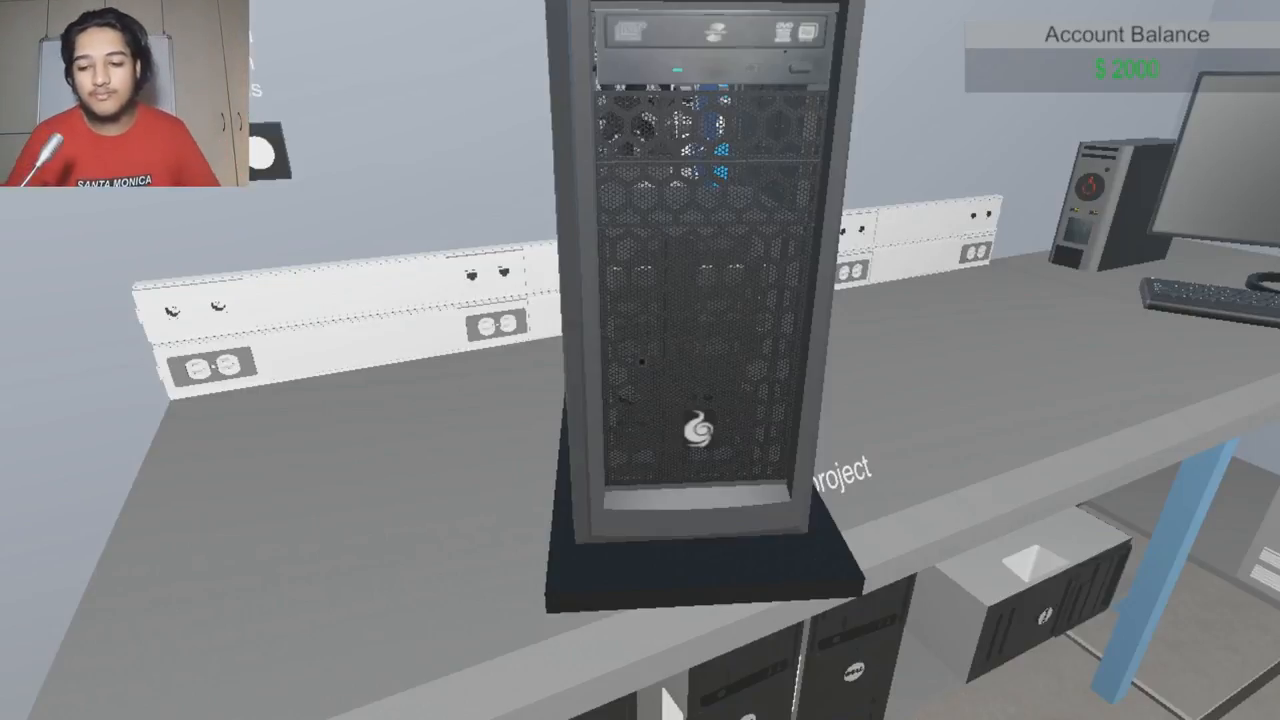
pyautogui.moveTo(640, 360)
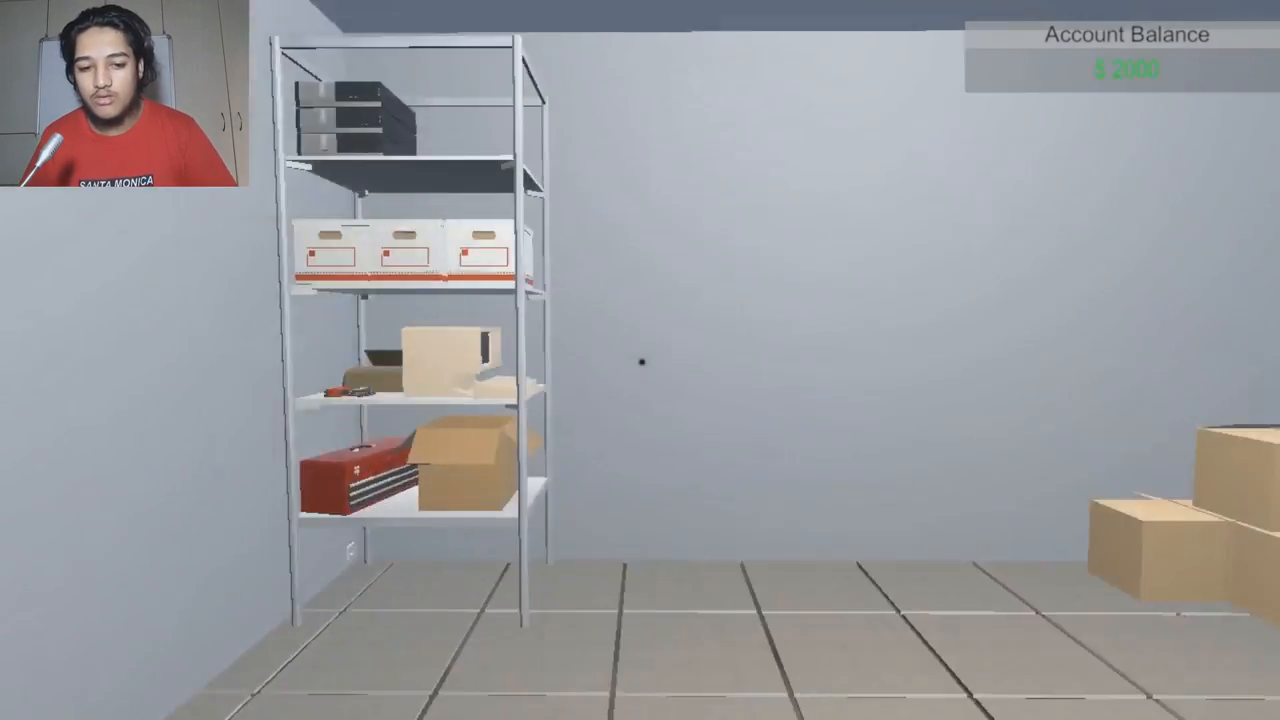
pyautogui.moveTo(640, 360)
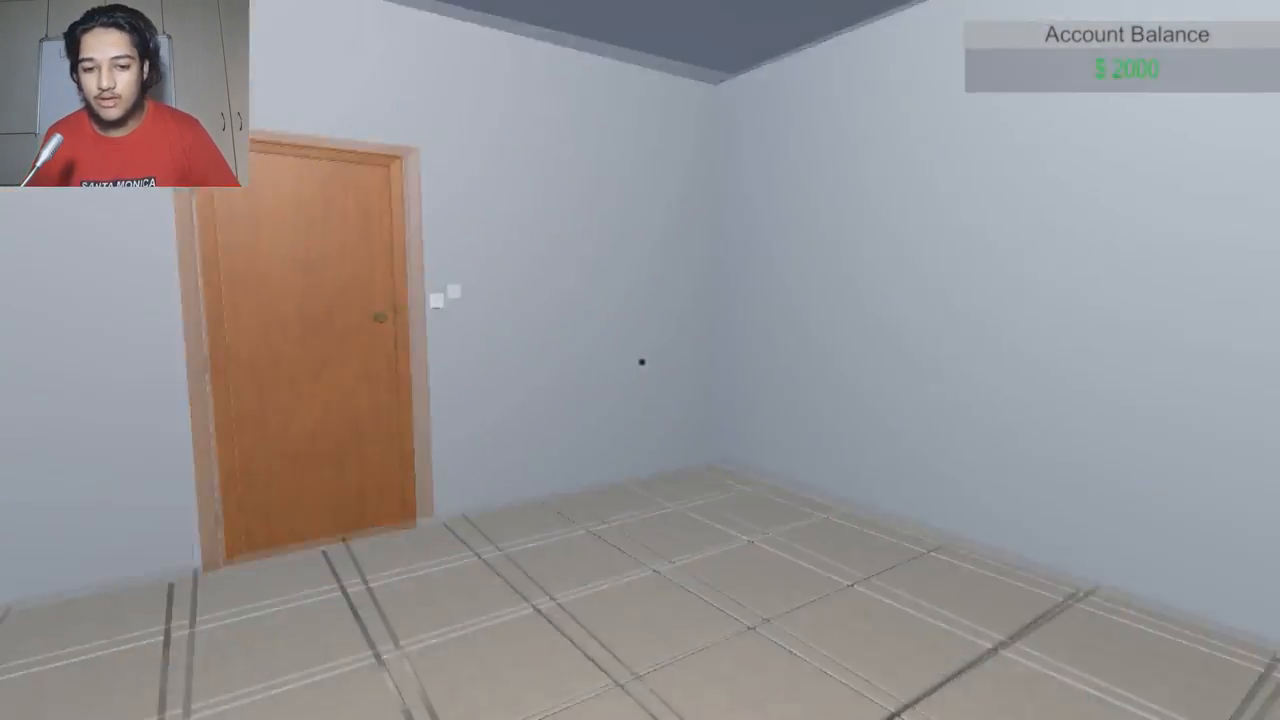